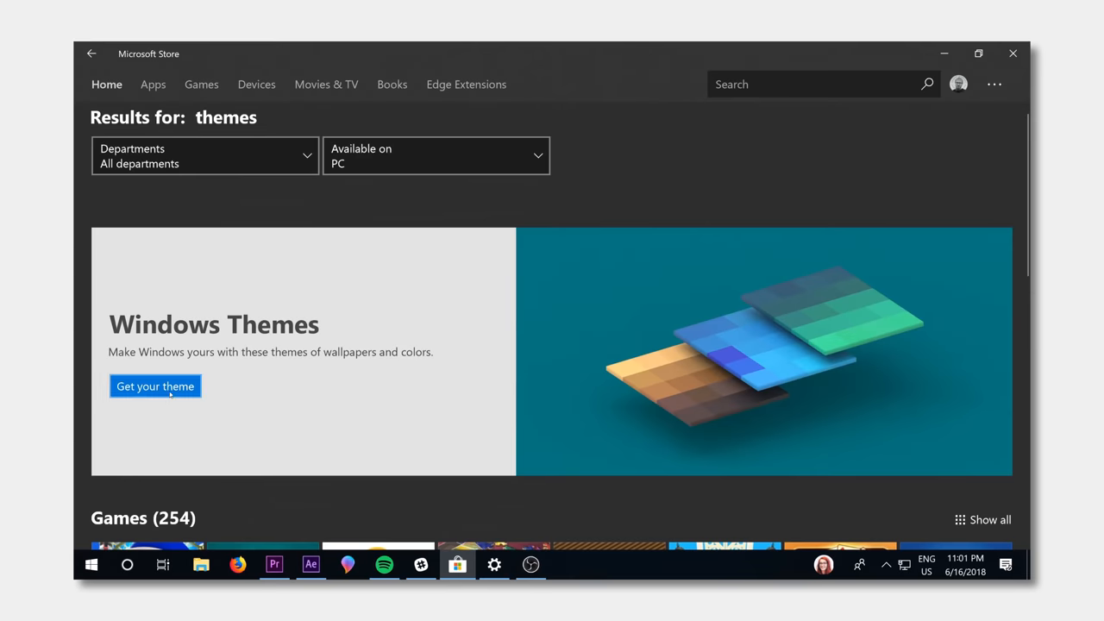
Browse Windows Themes, then search 'windows' and open the Windows 10 Pro for Workstations upgrade.
{"action": "left_click", "coordinate": [155, 387]}
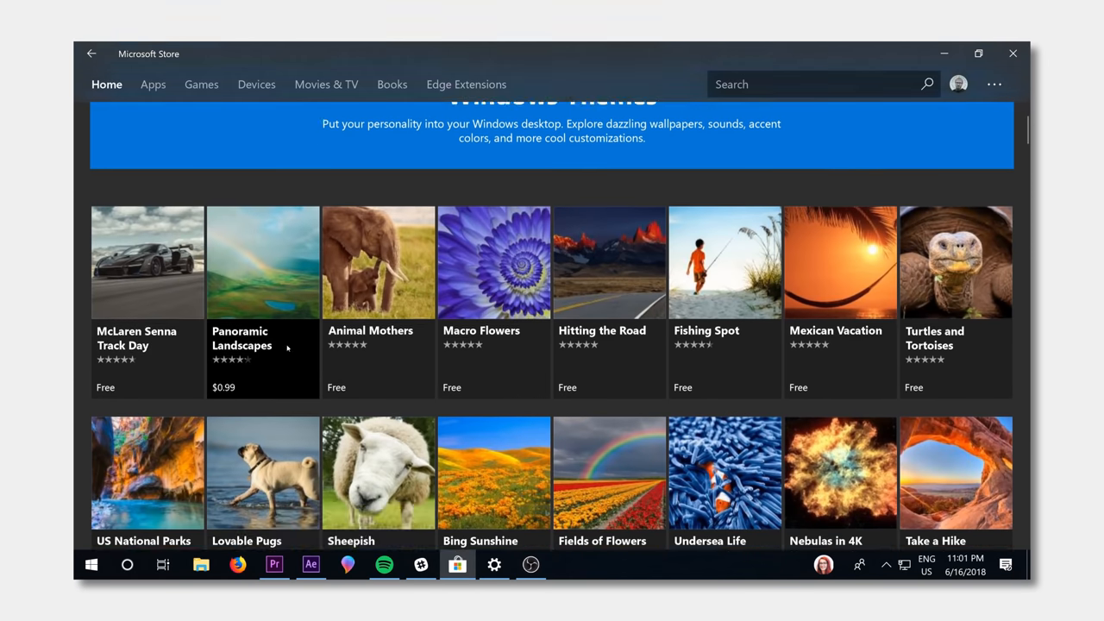
{"action": "left_click", "coordinate": [263, 263]}
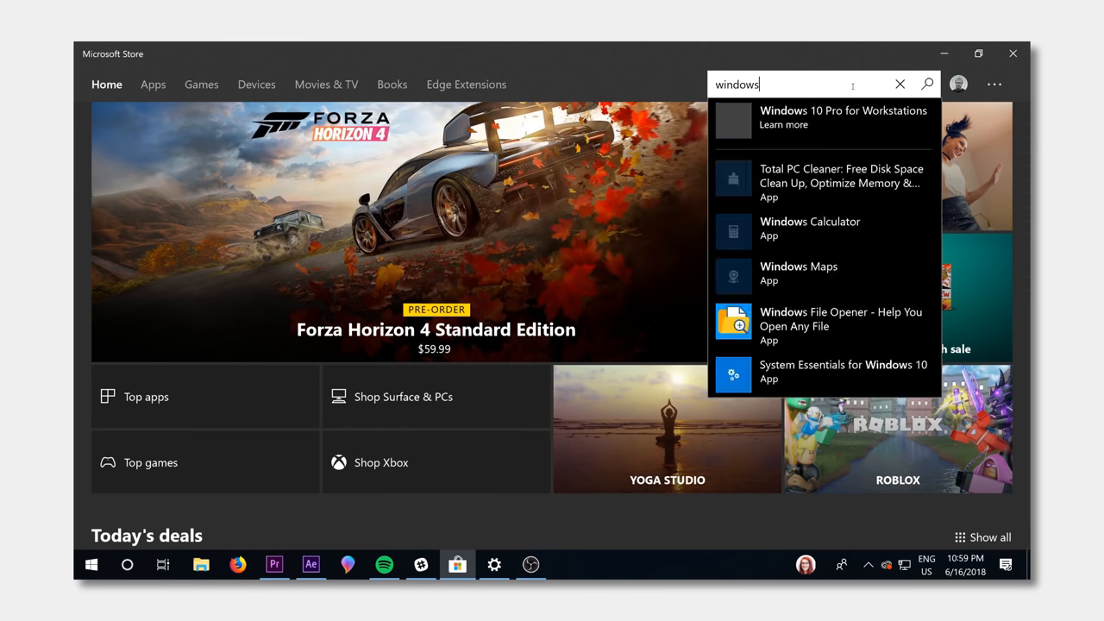
{"action": "left_click", "coordinate": [842, 116]}
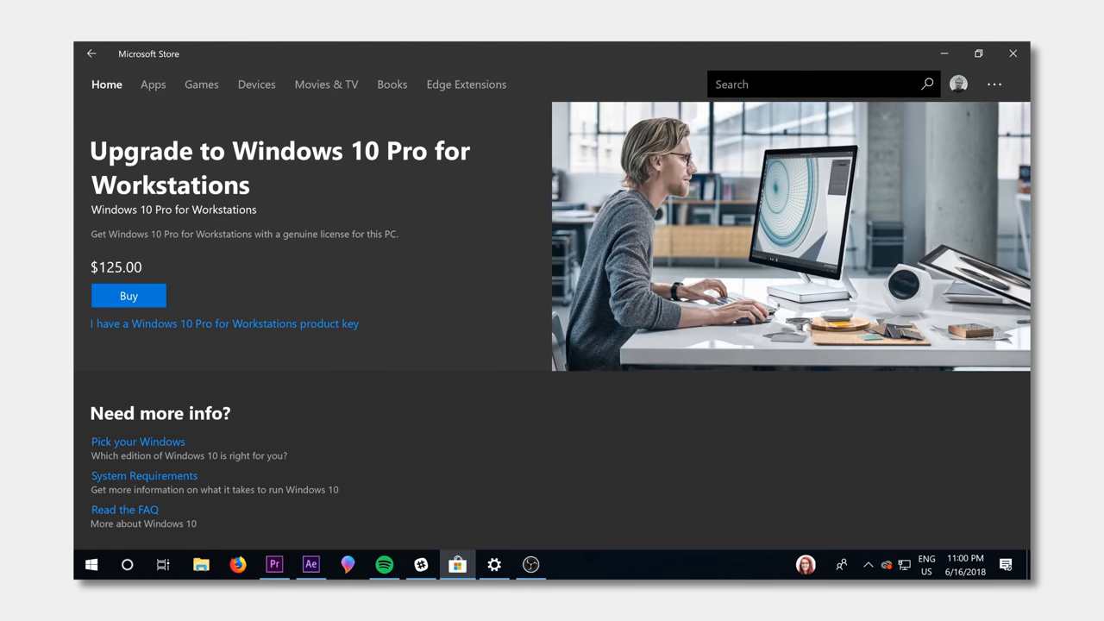
Look through the Microsoft Edge extensions section, then search the store for 'fonts'.
{"action": "left_click", "coordinate": [465, 84]}
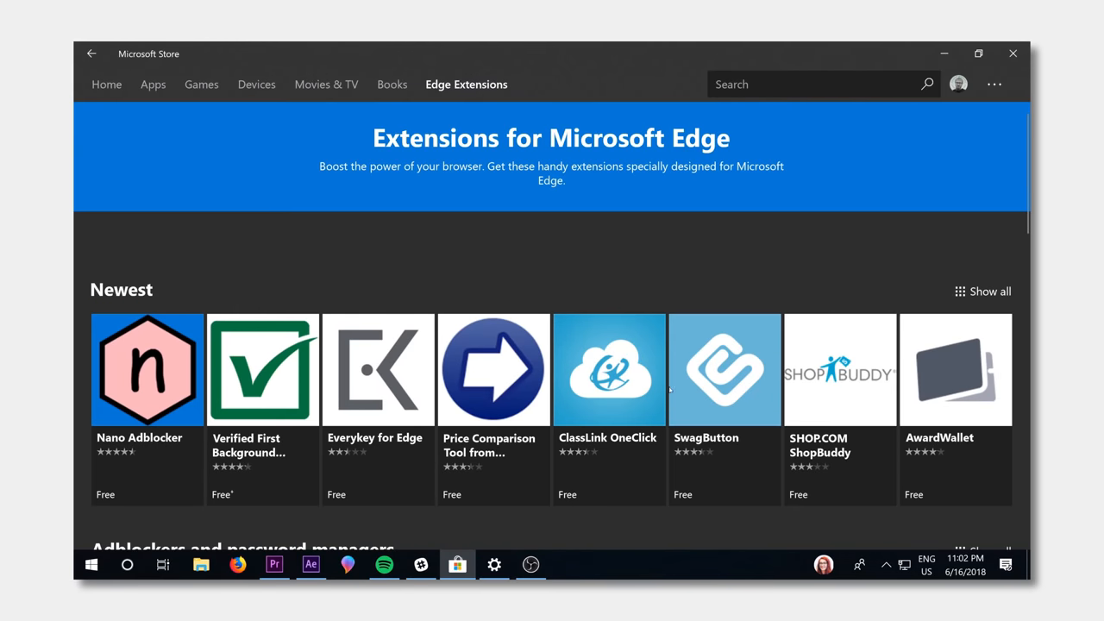
{"action": "scroll", "scroll_direction": "down", "scroll_amount": 3}
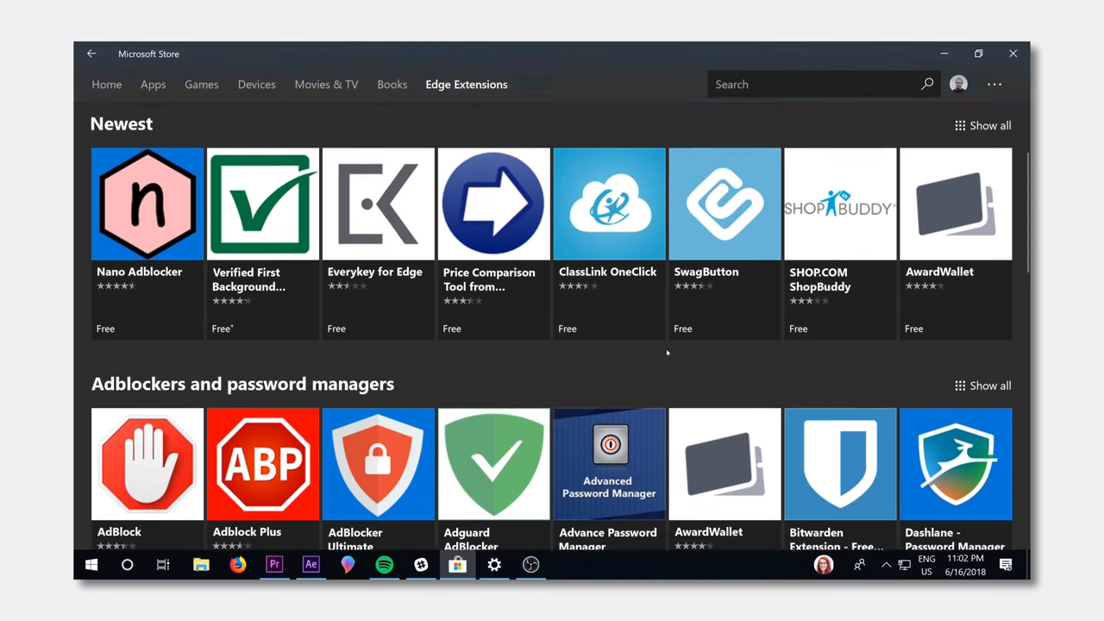
{"action": "type", "text": "fonts"}
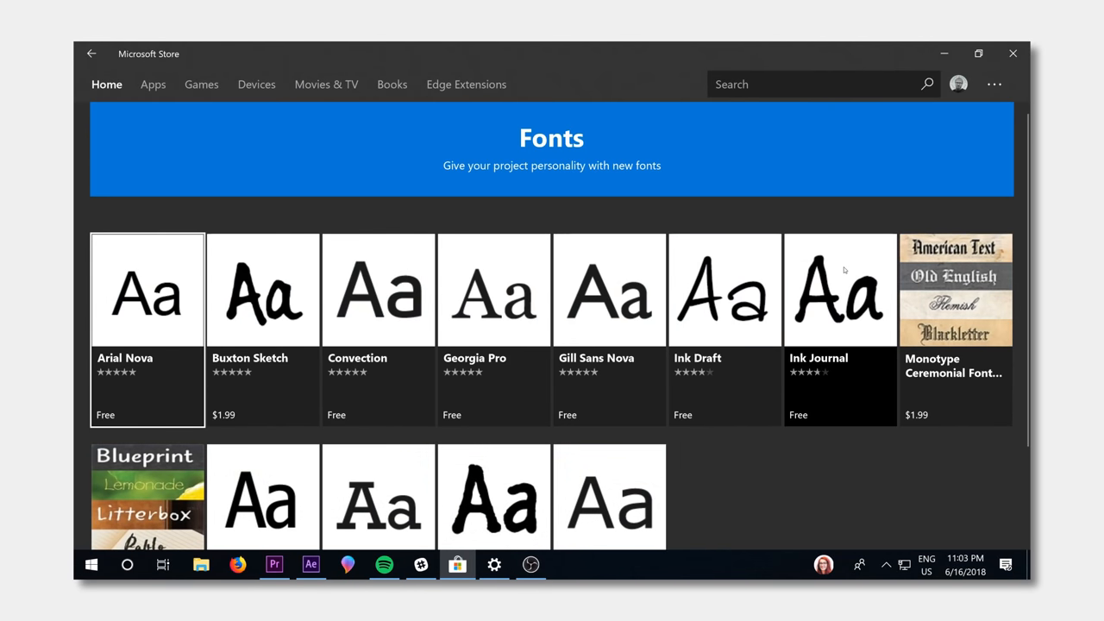
Open the Arial Nova font and read through its description.
{"action": "scroll", "scroll_direction": "down", "scroll_amount": 3}
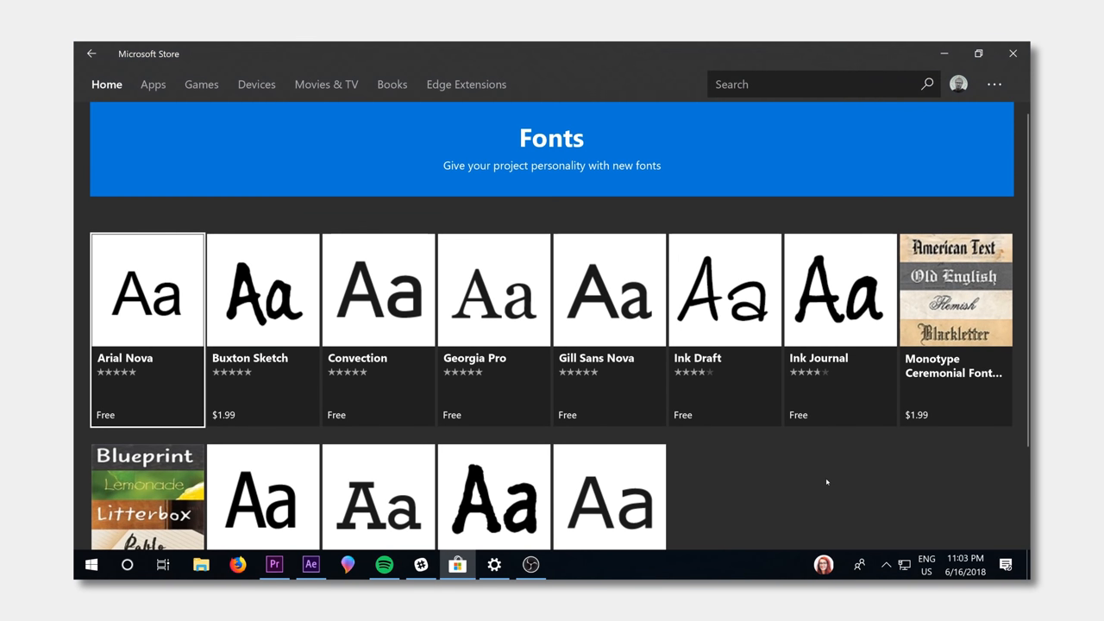
{"action": "left_click", "coordinate": [147, 289]}
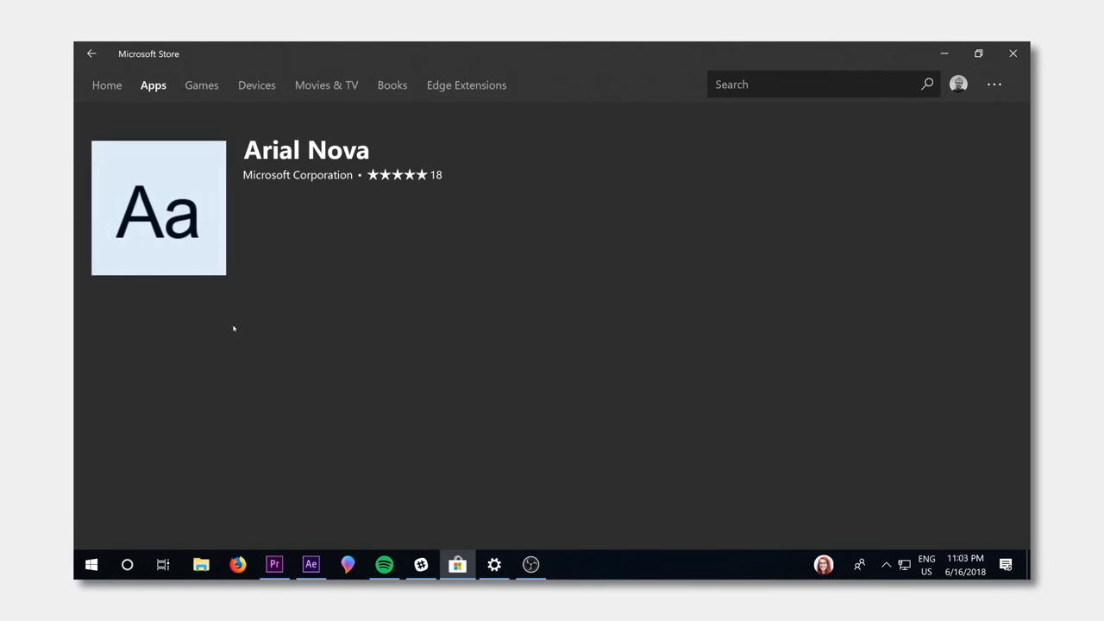
{"action": "scroll", "scroll_direction": "down", "scroll_amount": 3}
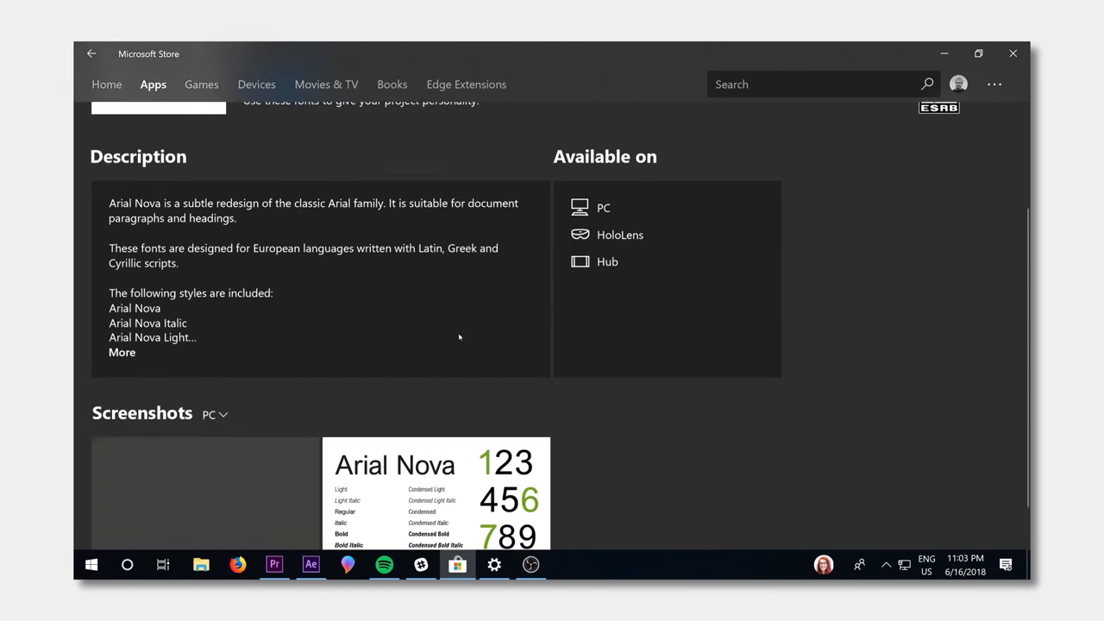
{"action": "scroll", "scroll_direction": "down", "scroll_amount": 3}
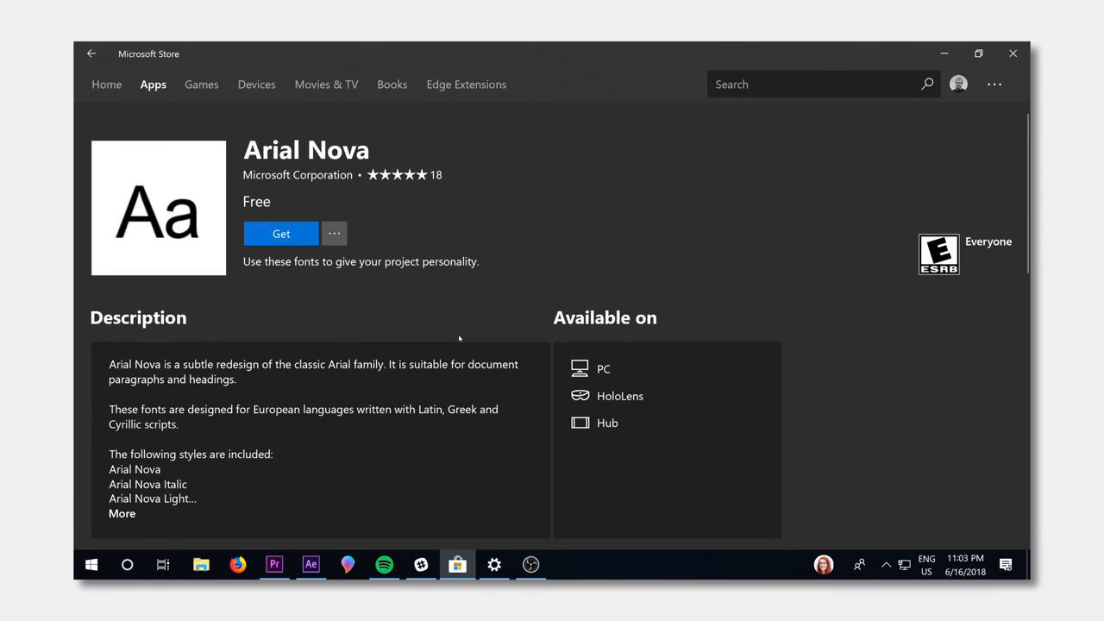
Browse the Devices section's laptops and Xbox consoles, then open a Skillshare class.
{"action": "left_click", "coordinate": [256, 83]}
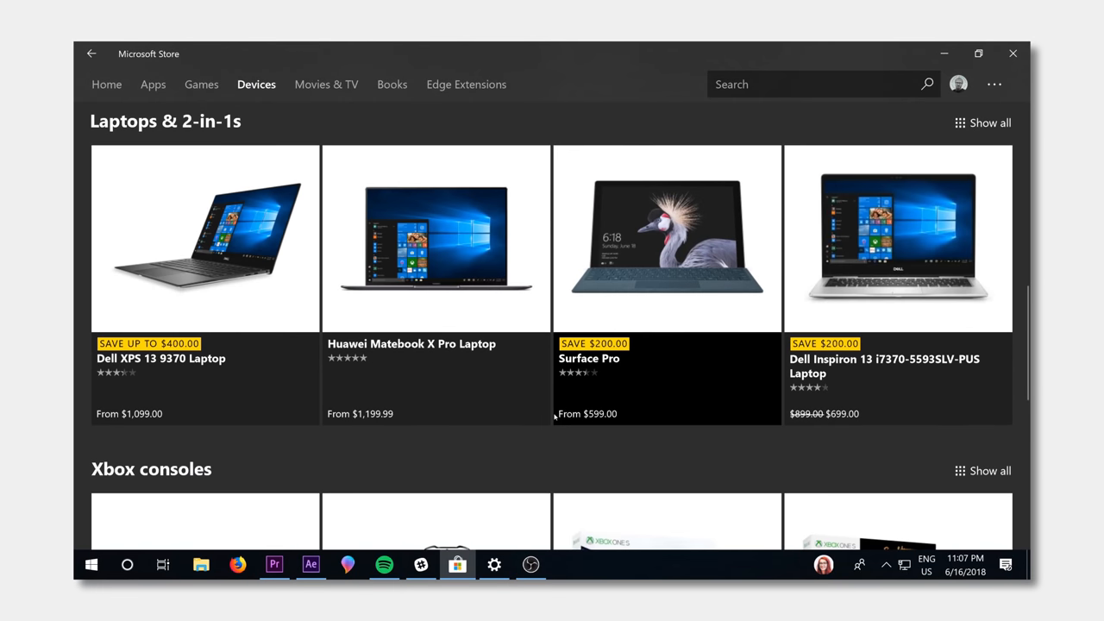
{"action": "scroll", "scroll_direction": "down", "scroll_amount": 3}
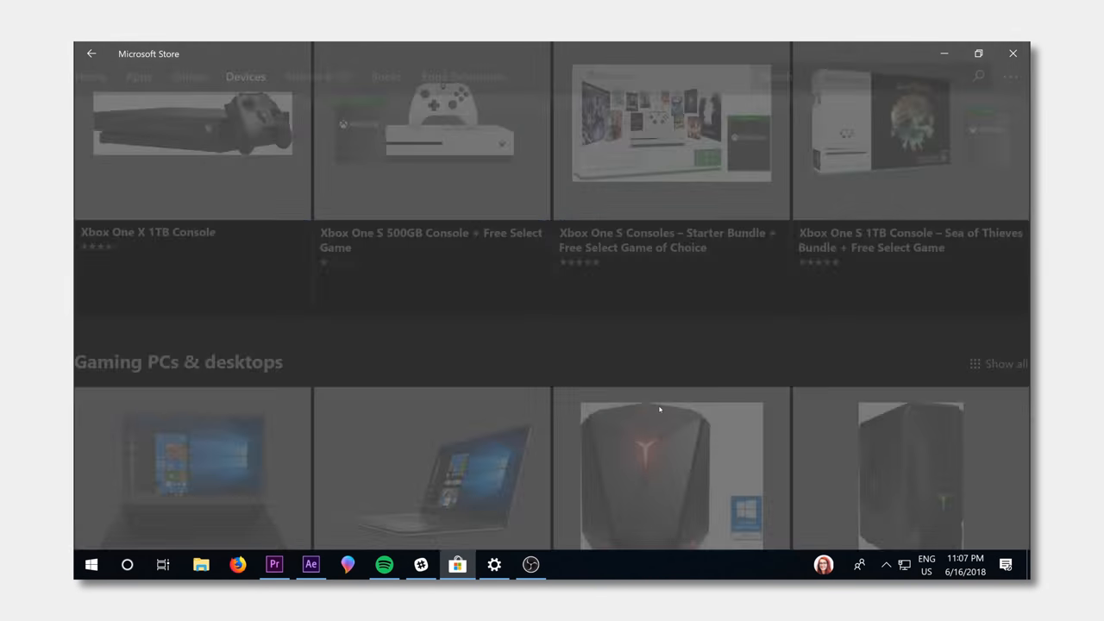
{"action": "left_click", "coordinate": [671, 475]}
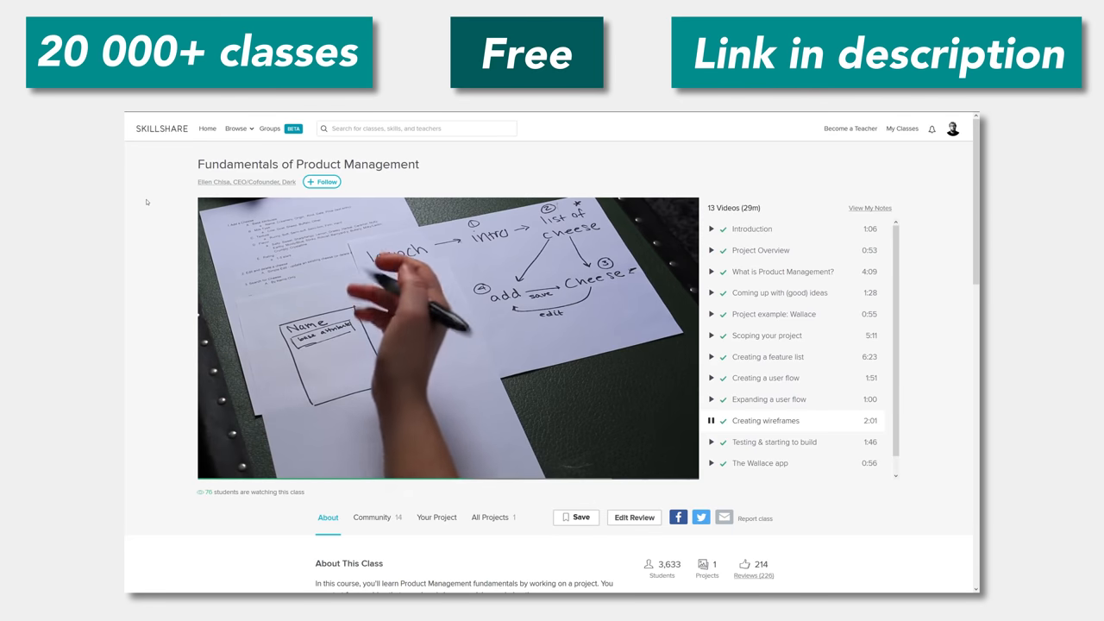
Read the class's About section, then view its Community discussions and The Side Project Toolkit project.
{"action": "left_click", "coordinate": [237, 128]}
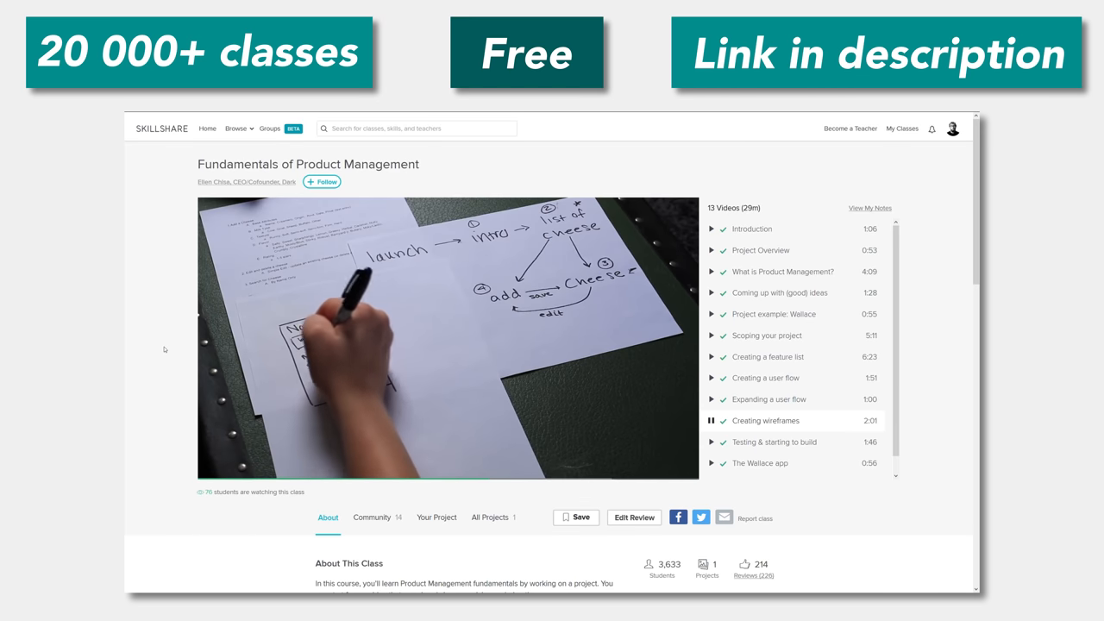
{"action": "scroll", "scroll_direction": "down", "scroll_amount": 3}
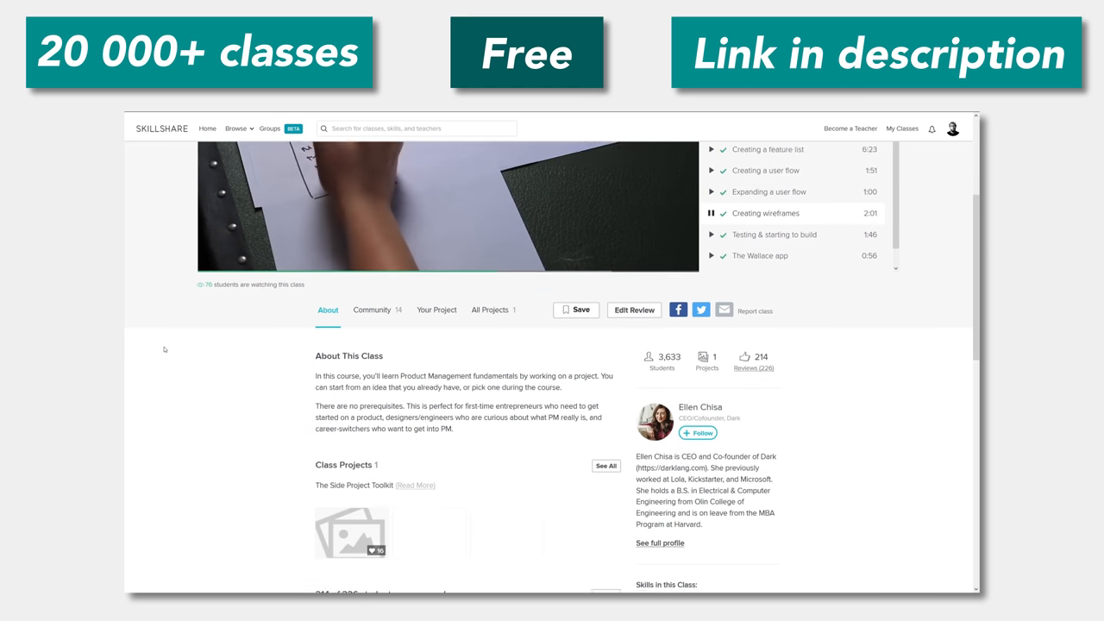
{"action": "scroll", "scroll_direction": "down", "scroll_amount": 3}
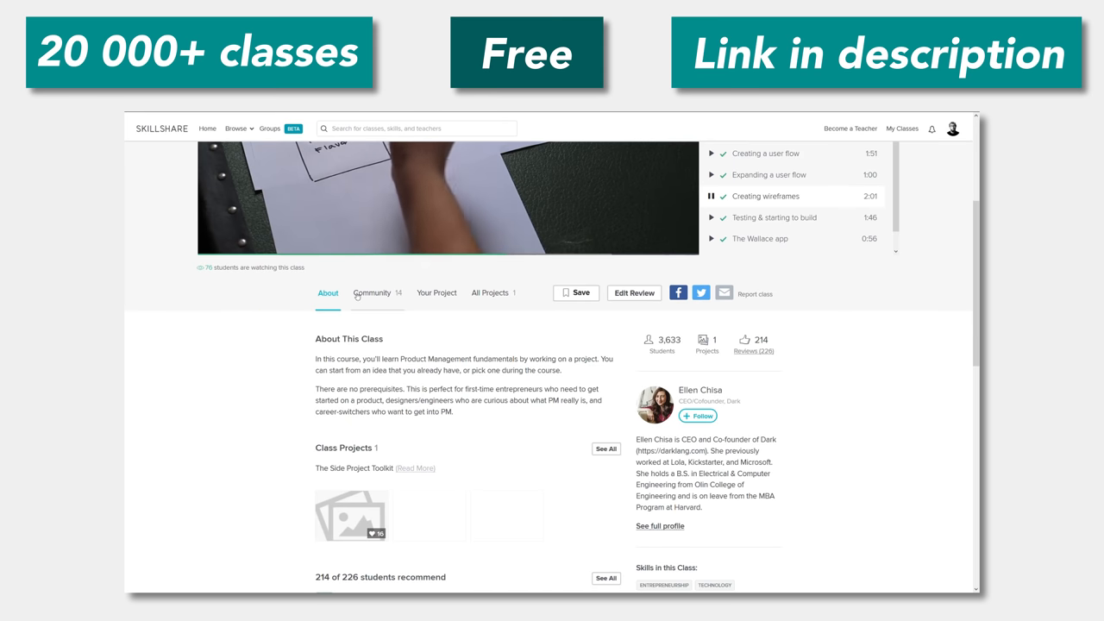
{"action": "left_click", "coordinate": [371, 292]}
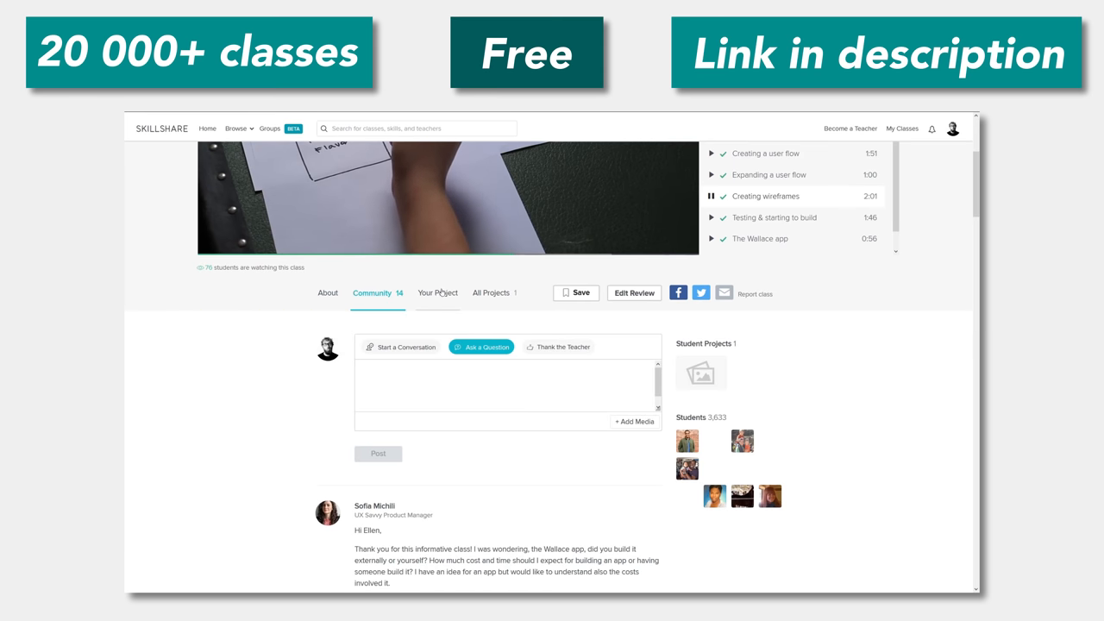
{"action": "left_click", "coordinate": [437, 293]}
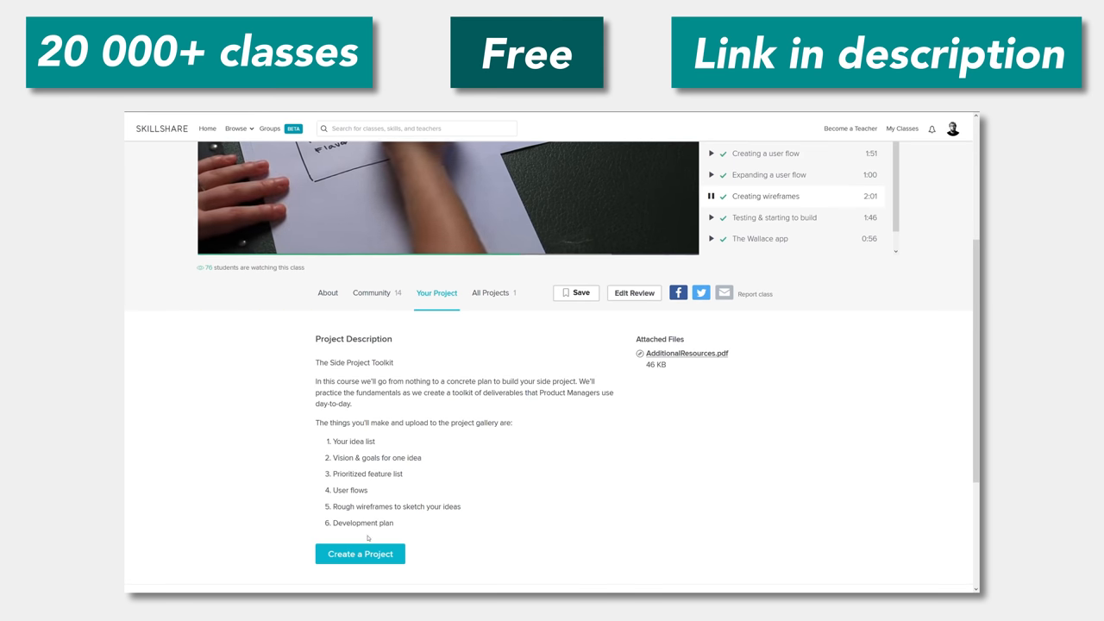